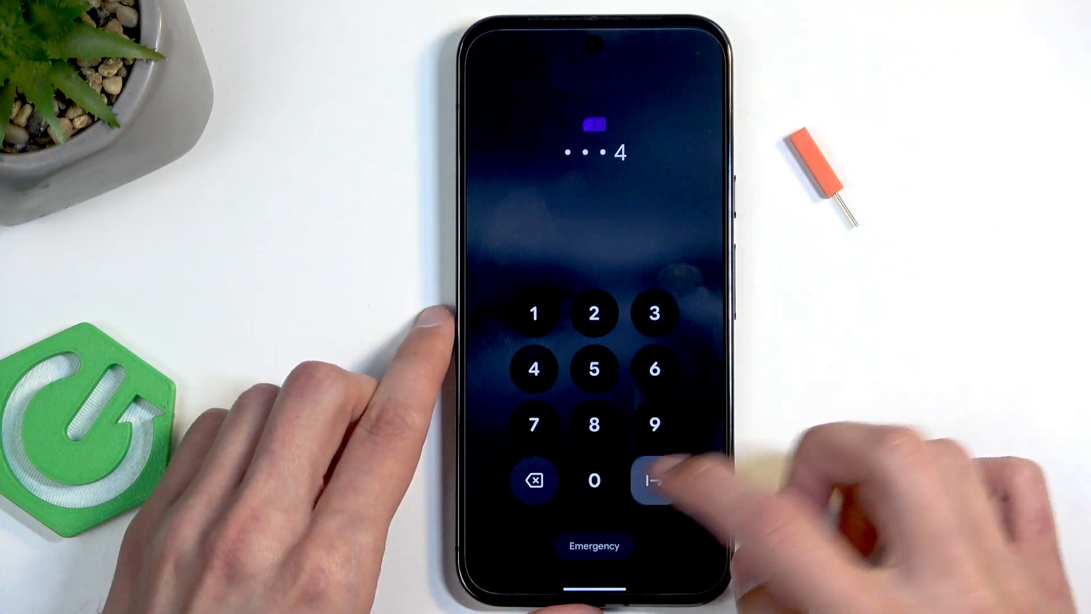
# Step: Submit the entered PIN to unlock the phone
pyautogui.click(654, 481)
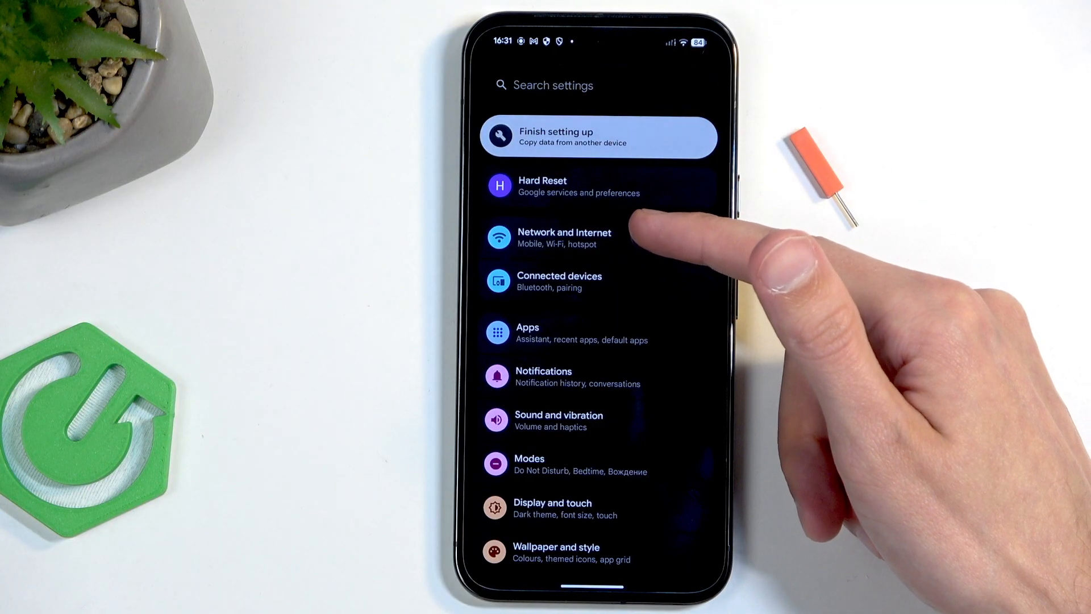
# Step: Go to Network and Internet in Settings to reach the SIMs page
pyautogui.click(565, 238)
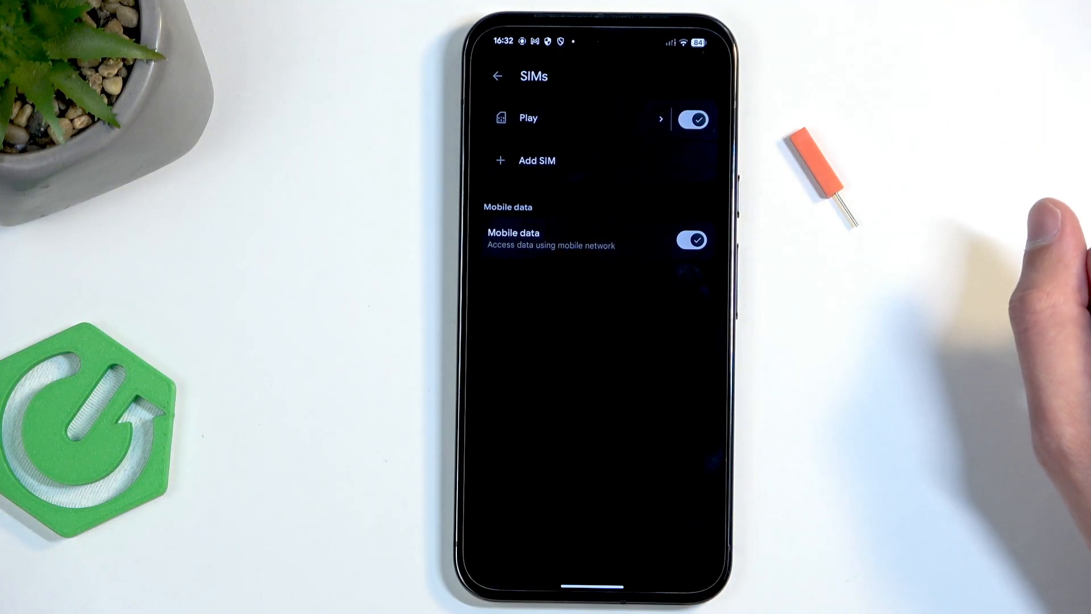
# Step: Tap twice on the SIMs page, then exit Settings with the Home key
pyautogui.click(692, 239)
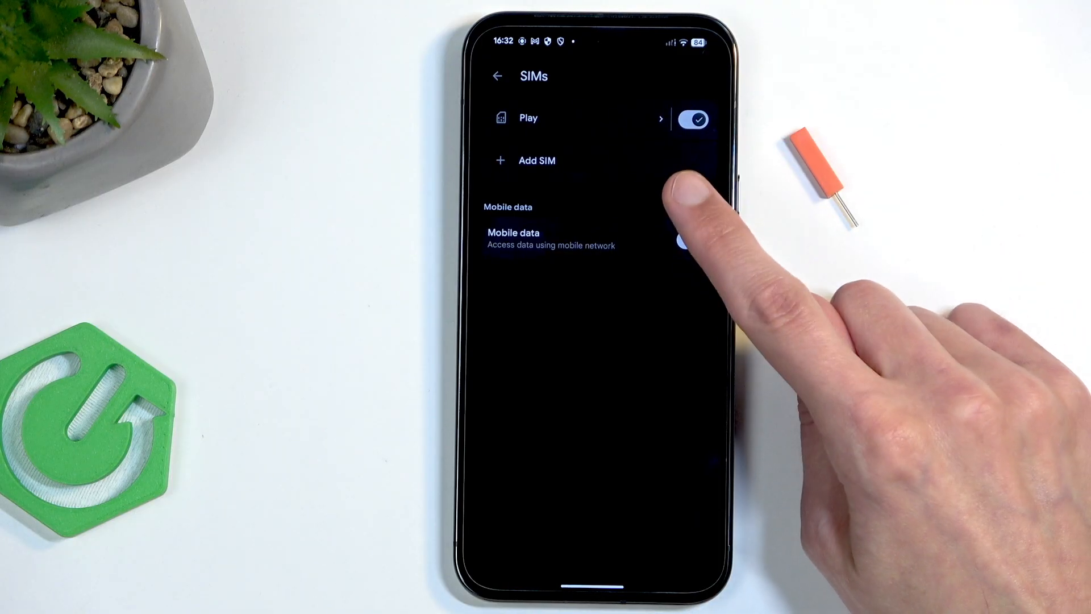
pyautogui.click(692, 239)
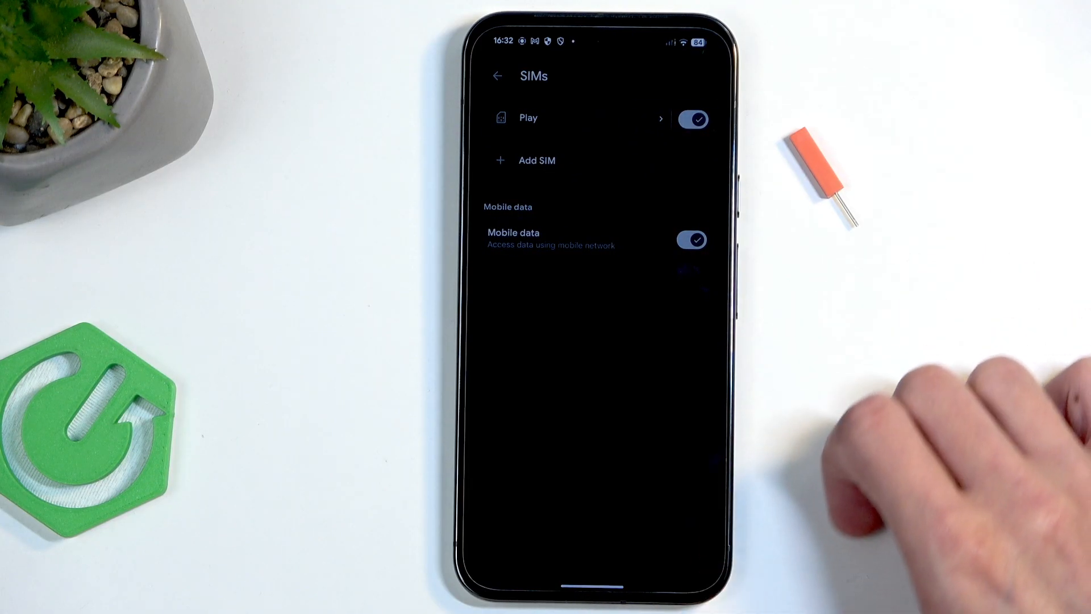
pyautogui.press('home')
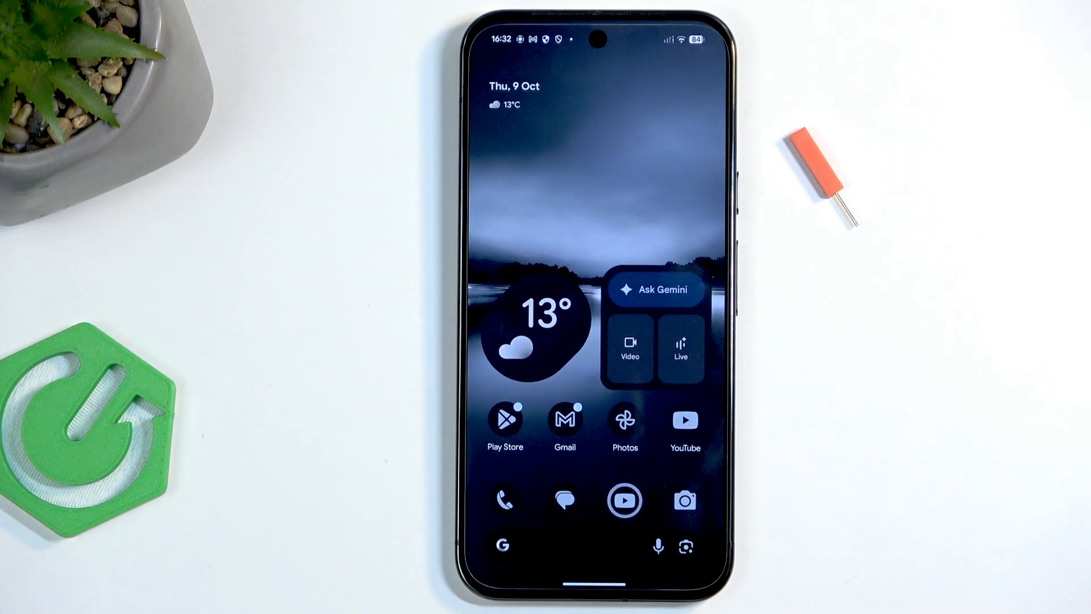